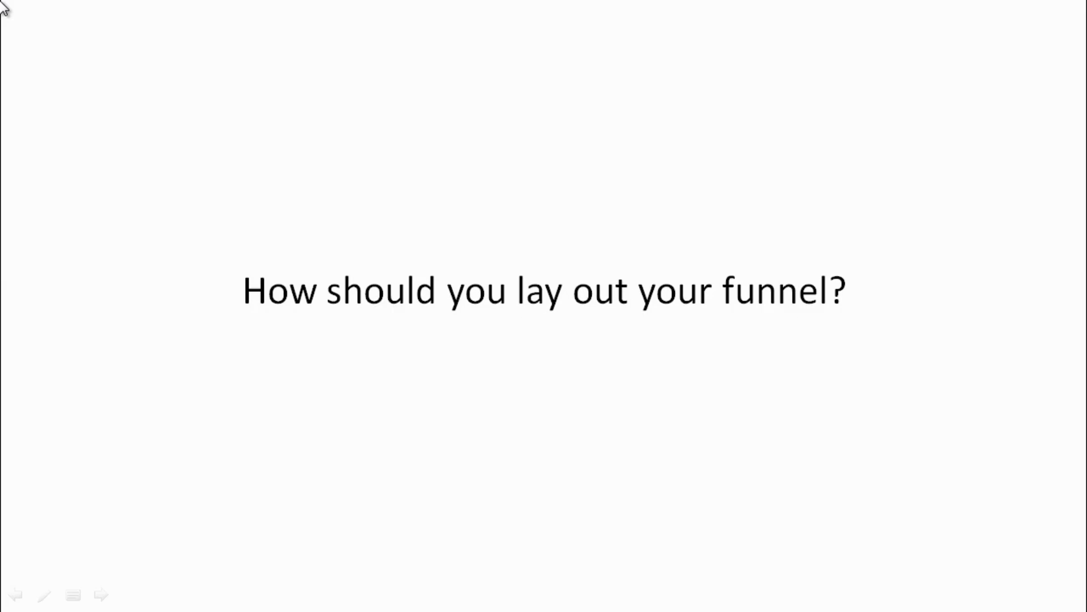
- Advance from the funnel layout question to the 'blueprint or formula to this madness' slide
{"action": "left_click", "coordinate": [101, 595]}
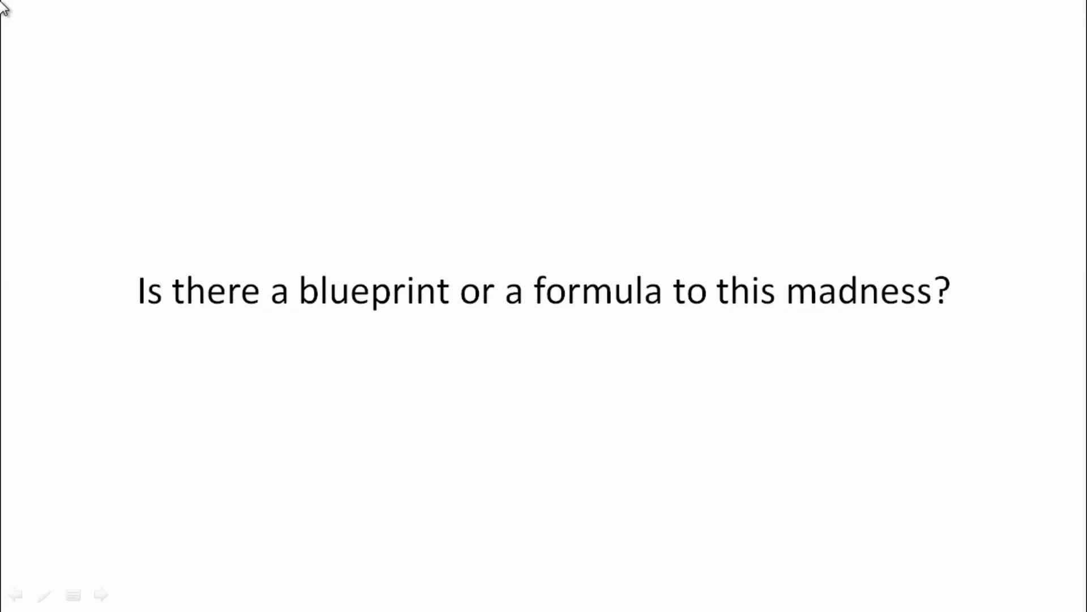
- Advance toward the closing slide urging viewers to grab the Pinterest traffic video course
{"action": "left_click", "coordinate": [101, 594]}
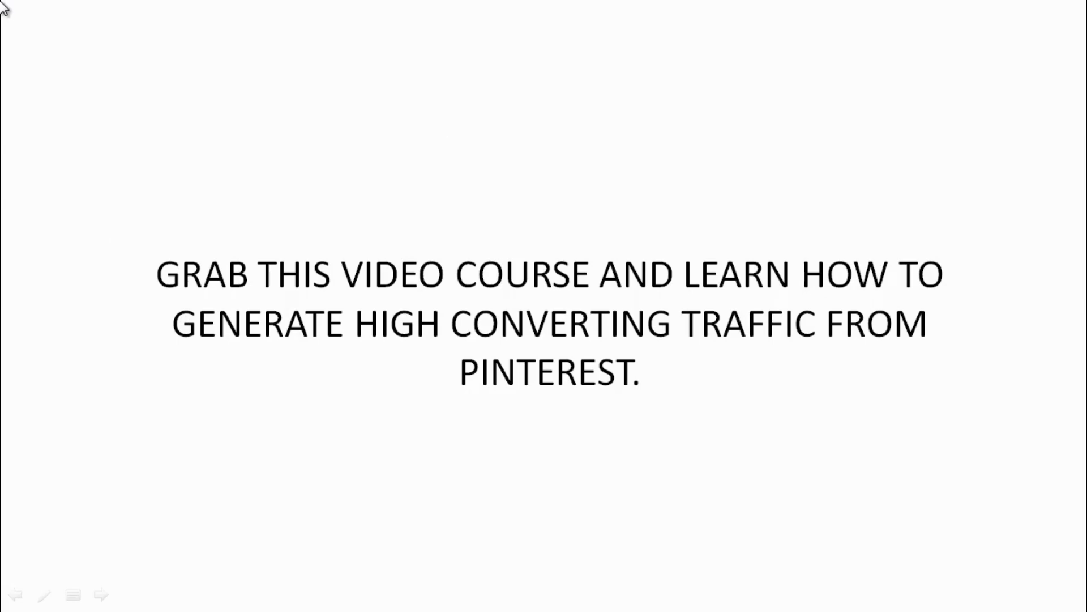